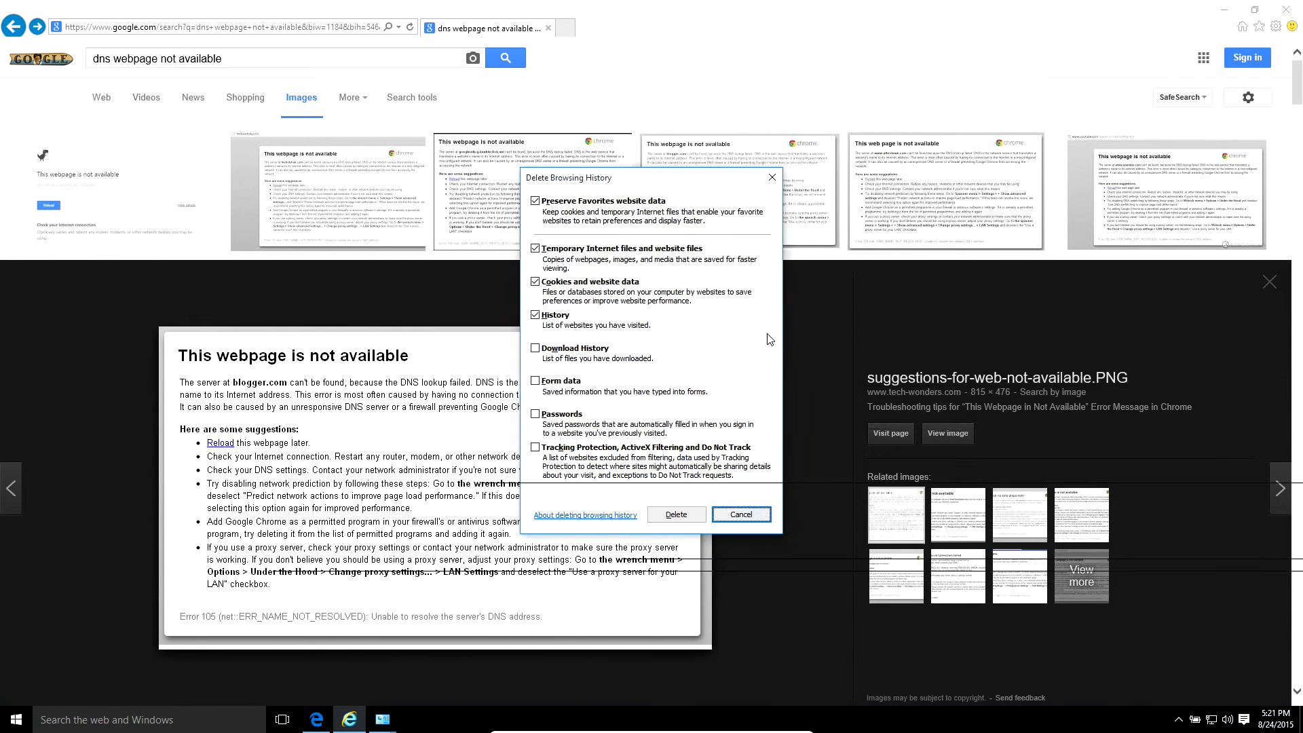
# Delete temporary internet files and cookies, keeping favourites data and history untouched.
pyautogui.click(535, 314)
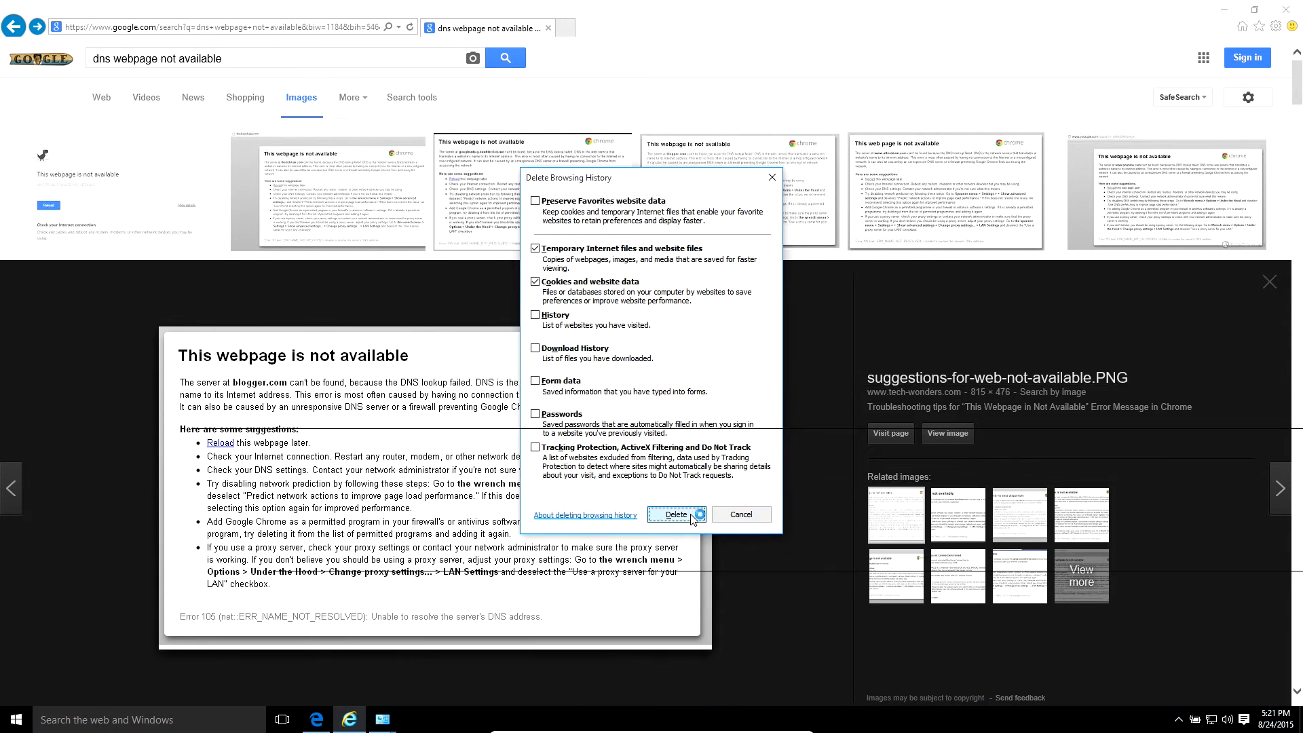
pyautogui.click(675, 513)
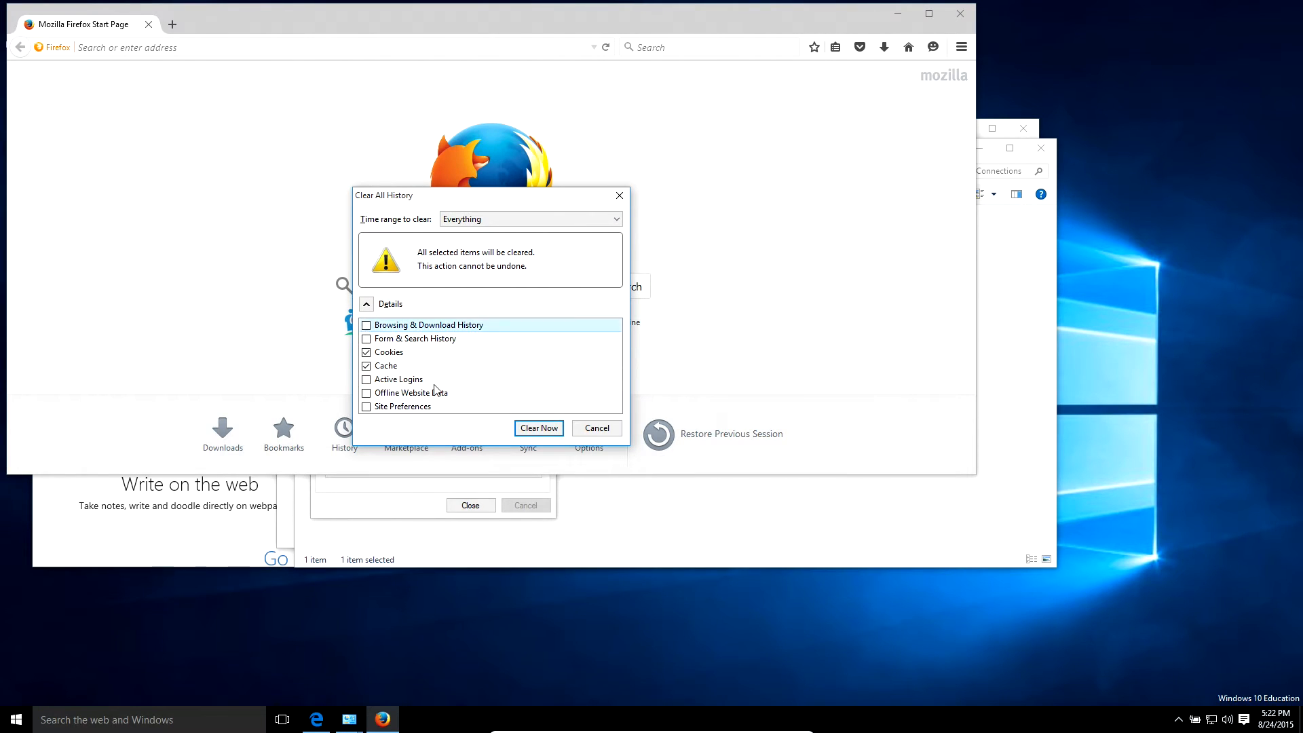
# Clear Firefox cookies and cache for the Everything time range.
pyautogui.click(537, 428)
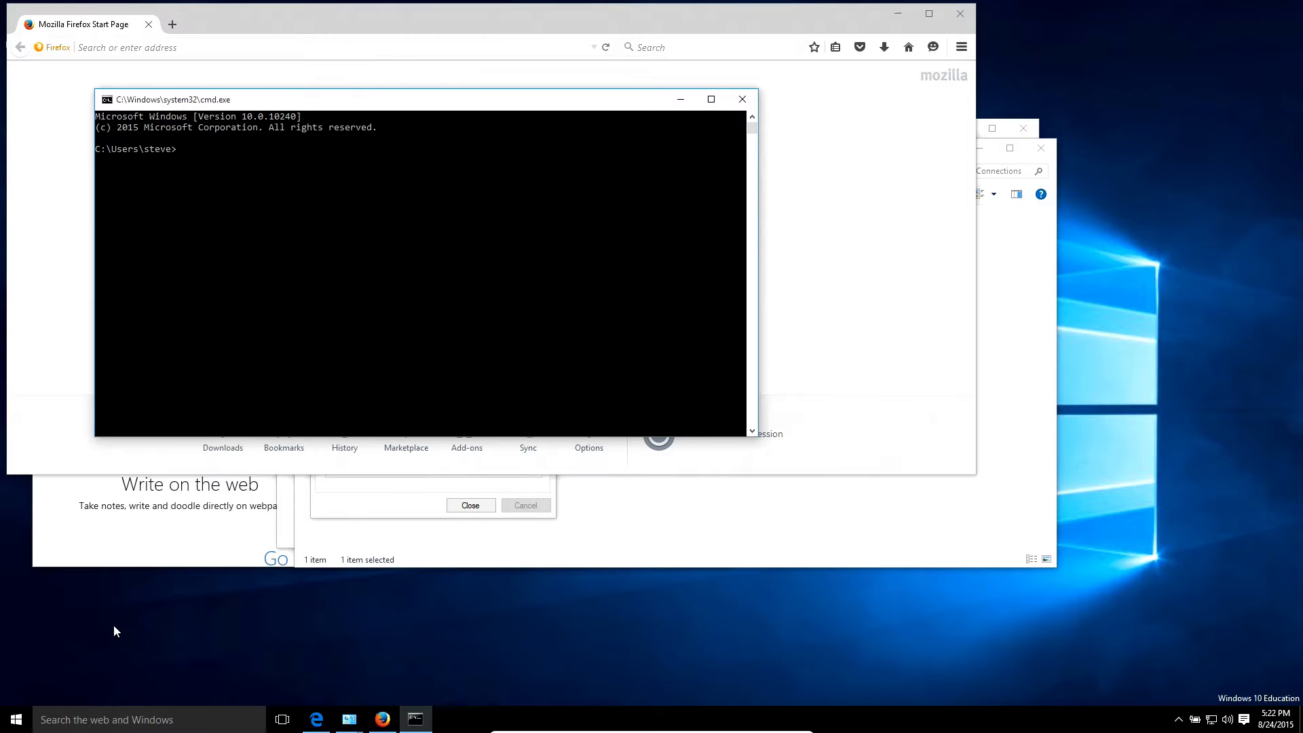
# Flush the DNS resolver cache with ipconfig /flushdns, then search Start for Internet Options.
pyautogui.write('ipconfig')
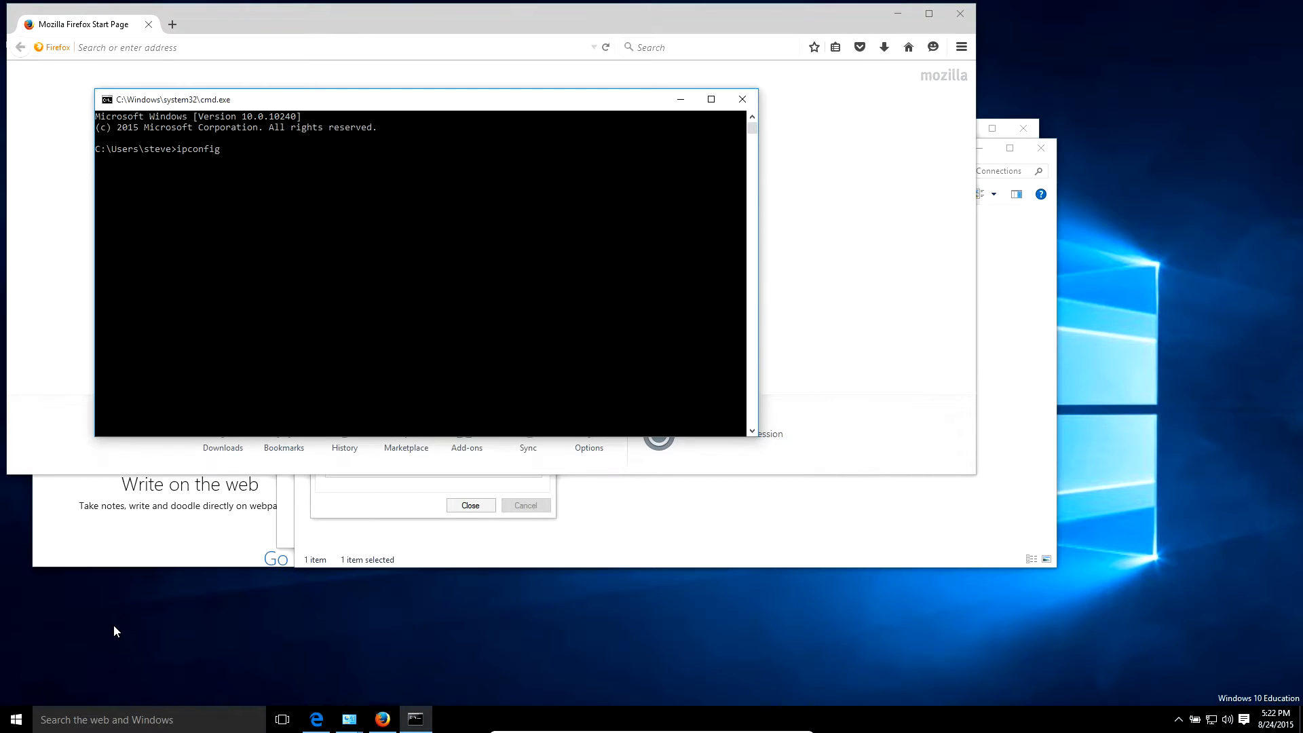
pyautogui.write('/flushdns')
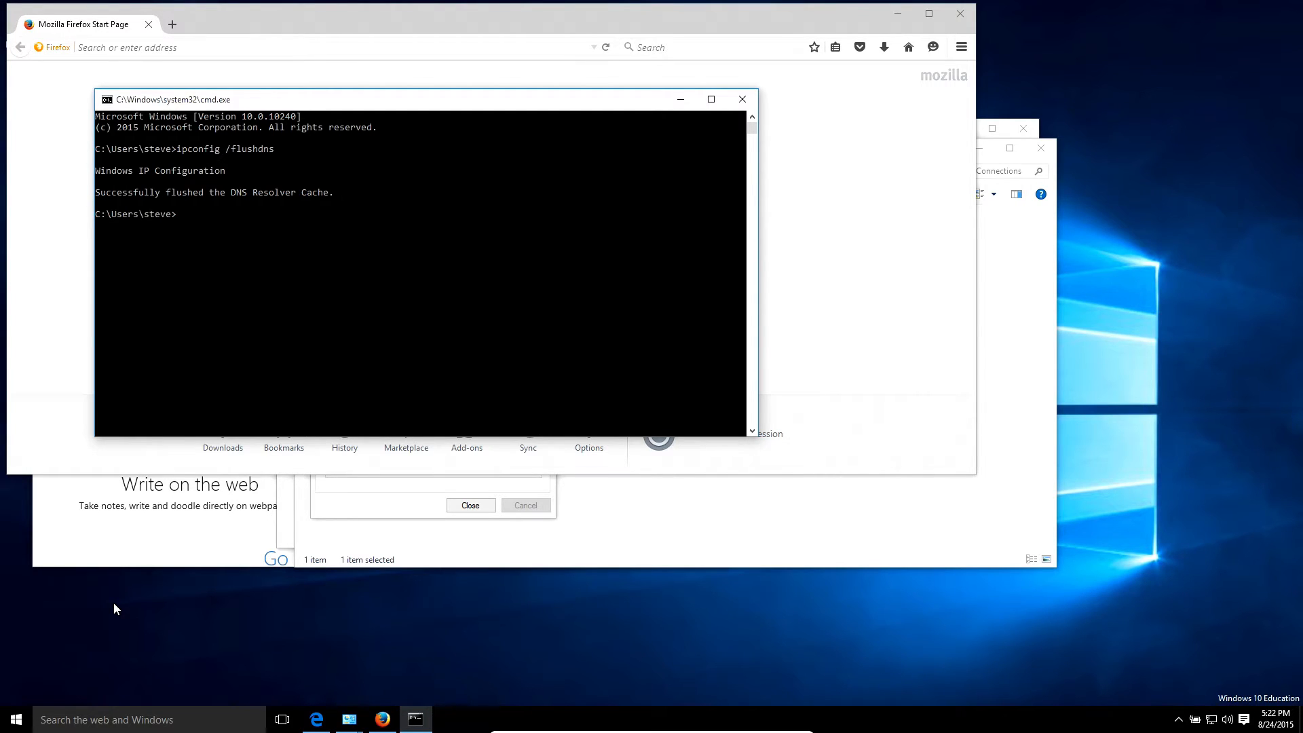
pyautogui.write('internet op')
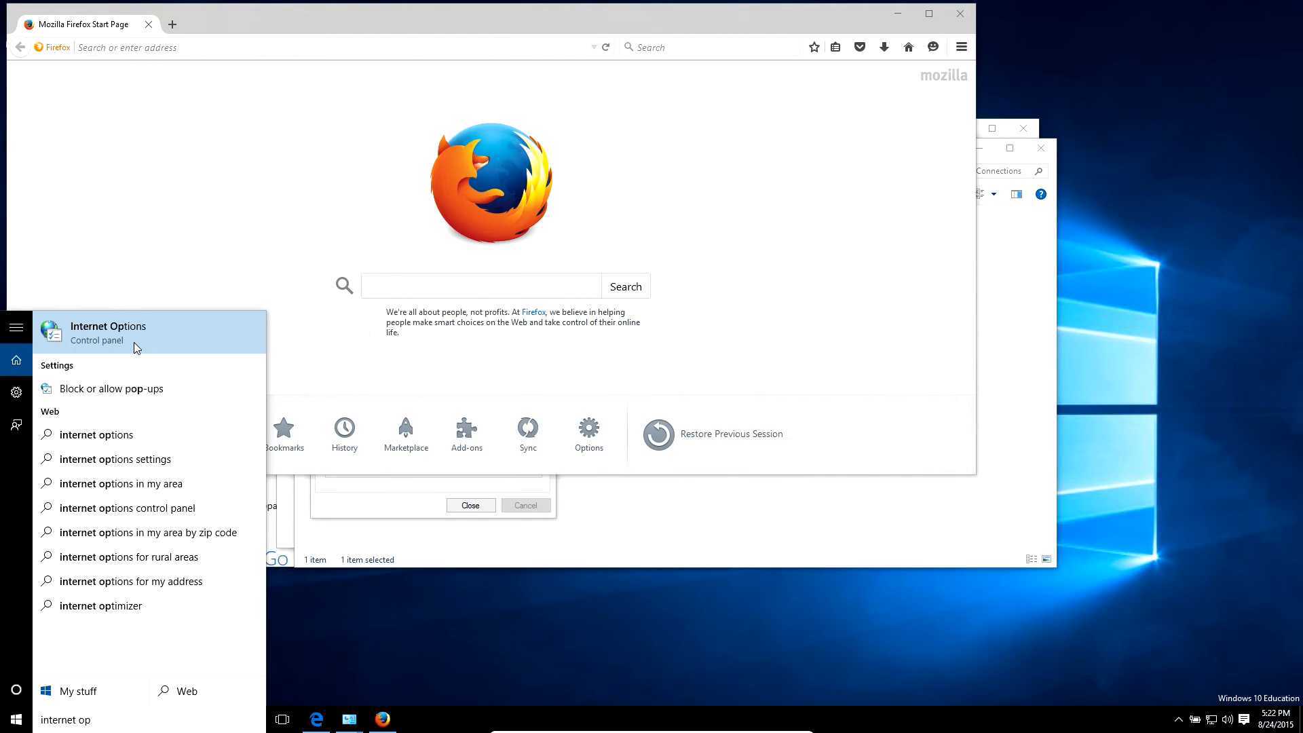
# Verify in Internet Options LAN settings that no proxy server is configured.
pyautogui.click(109, 331)
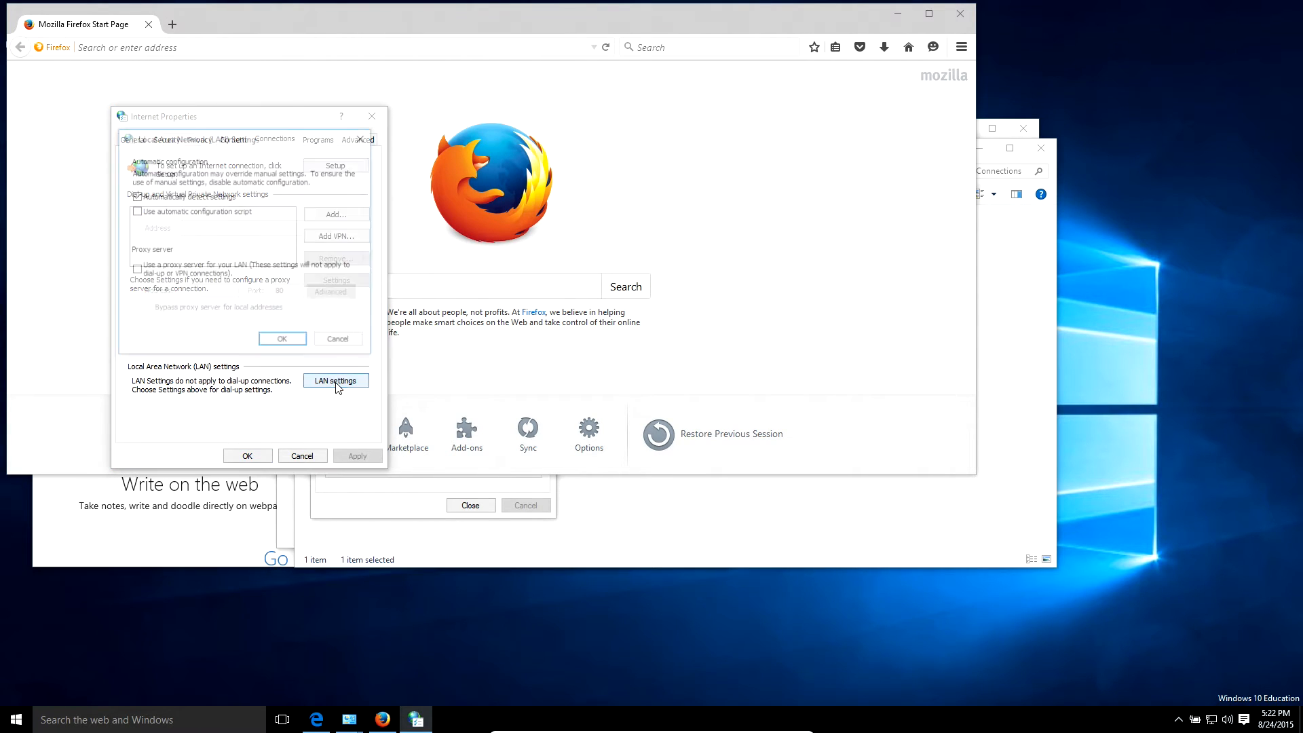
pyautogui.click(336, 380)
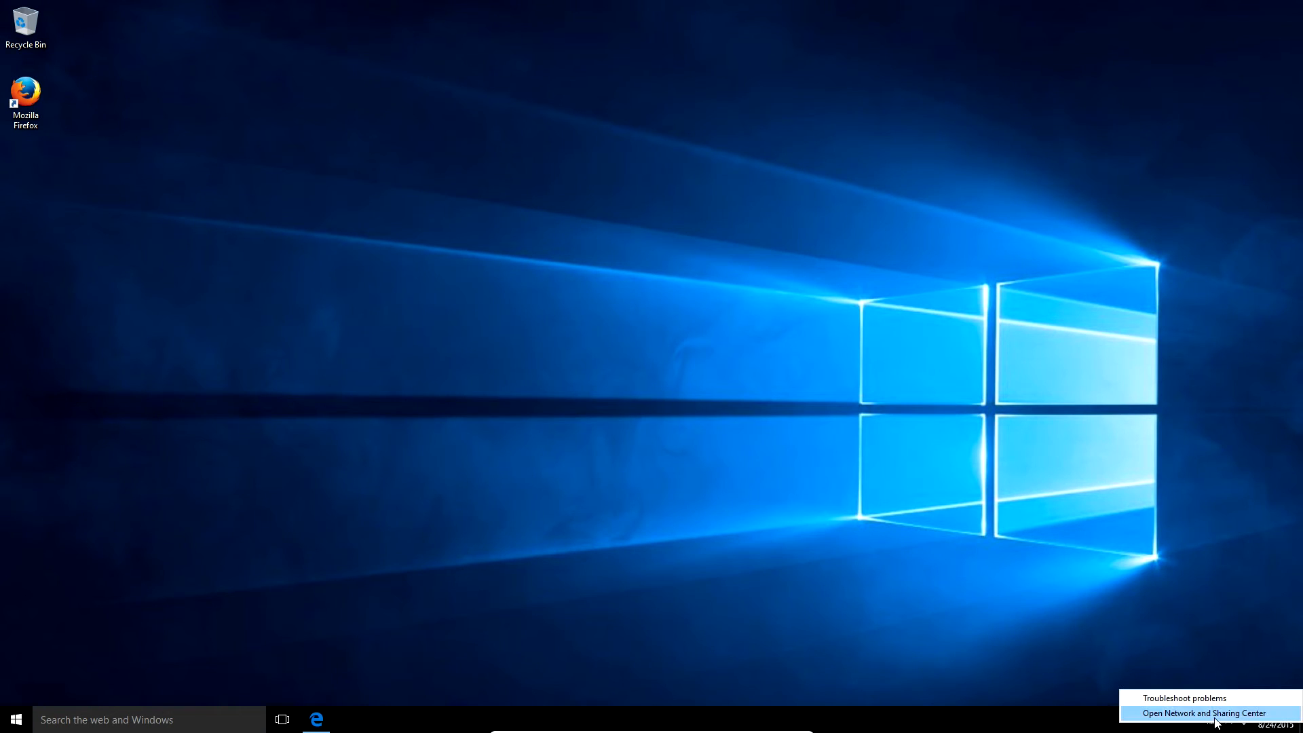
# Reach the Ethernet adapter's Internet Protocol Version 4 properties via Network and Sharing Center.
pyautogui.click(1204, 713)
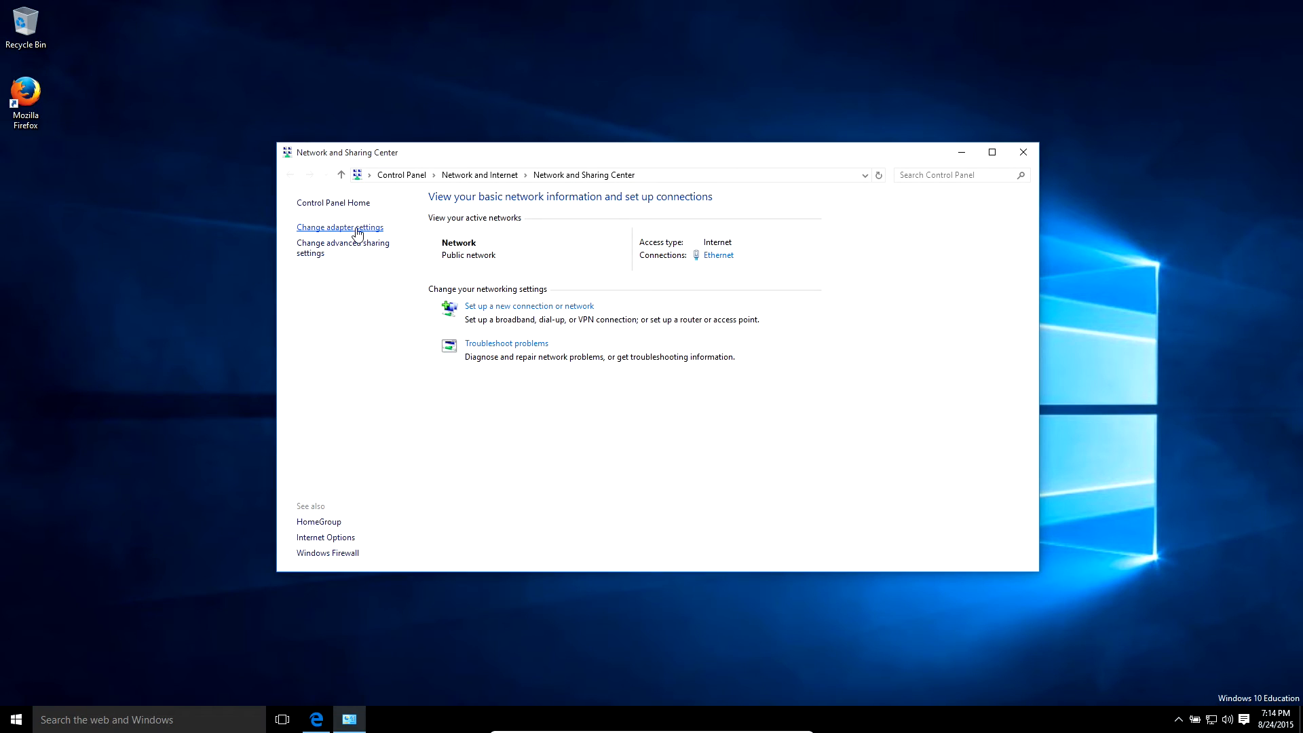
pyautogui.click(340, 226)
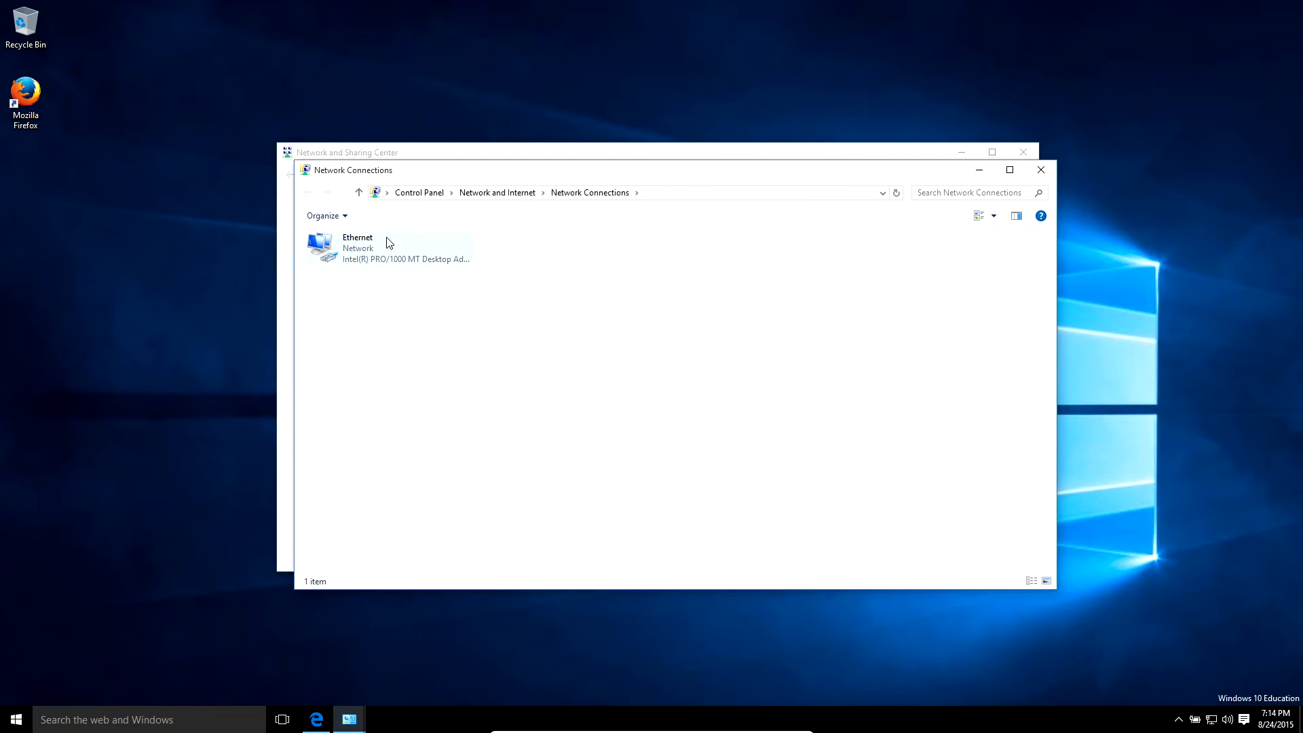
pyautogui.rightClick(357, 248)
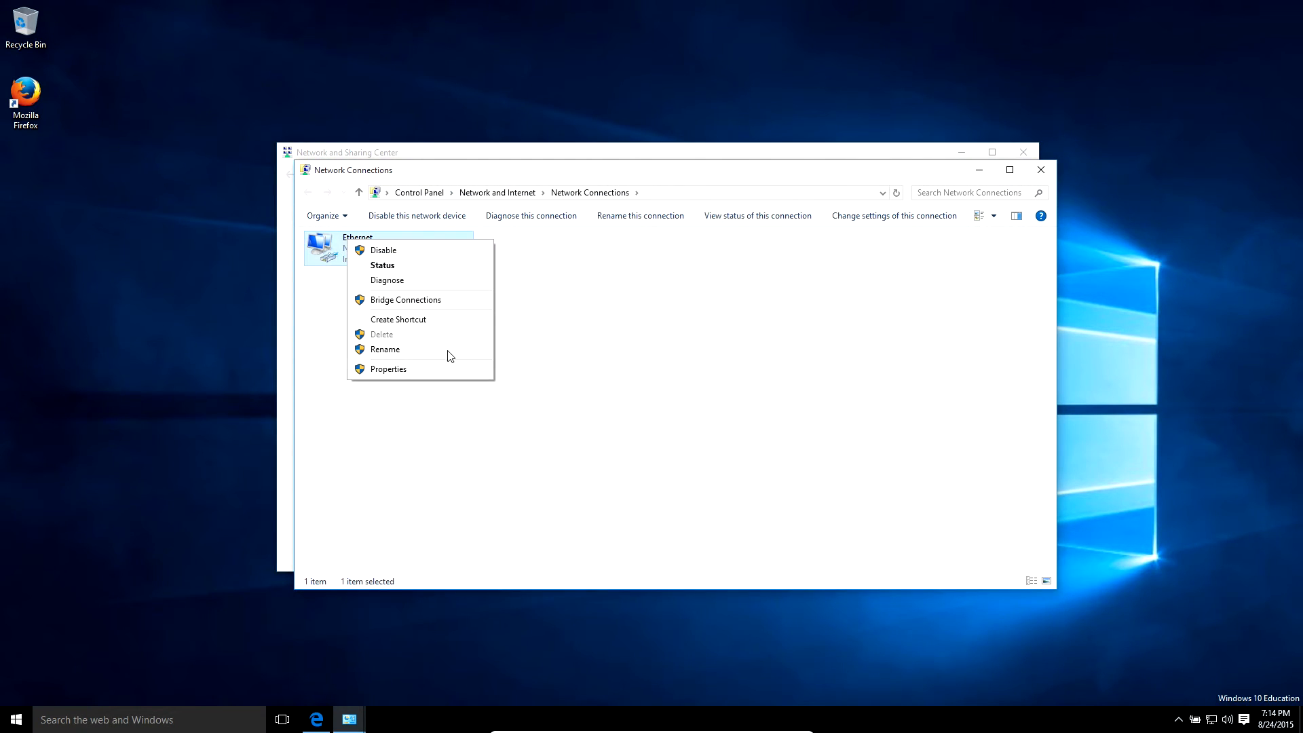
pyautogui.click(388, 369)
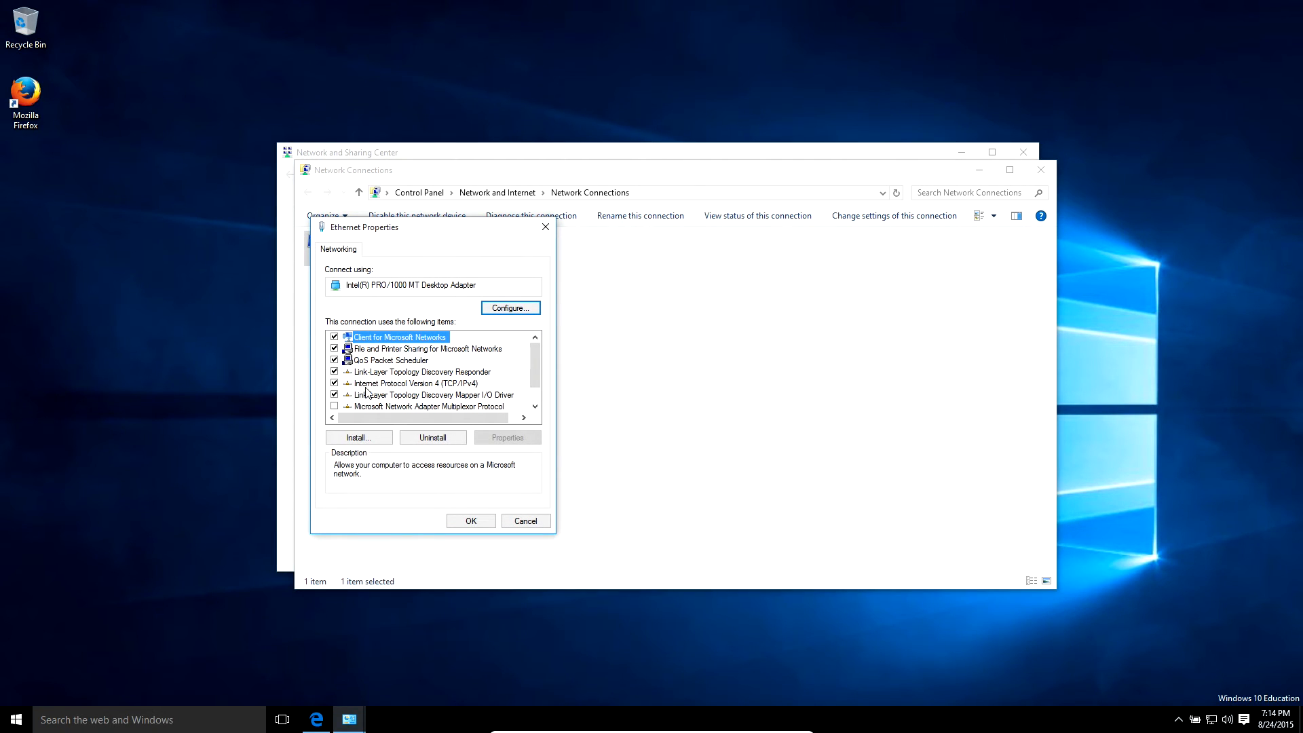
pyautogui.click(415, 383)
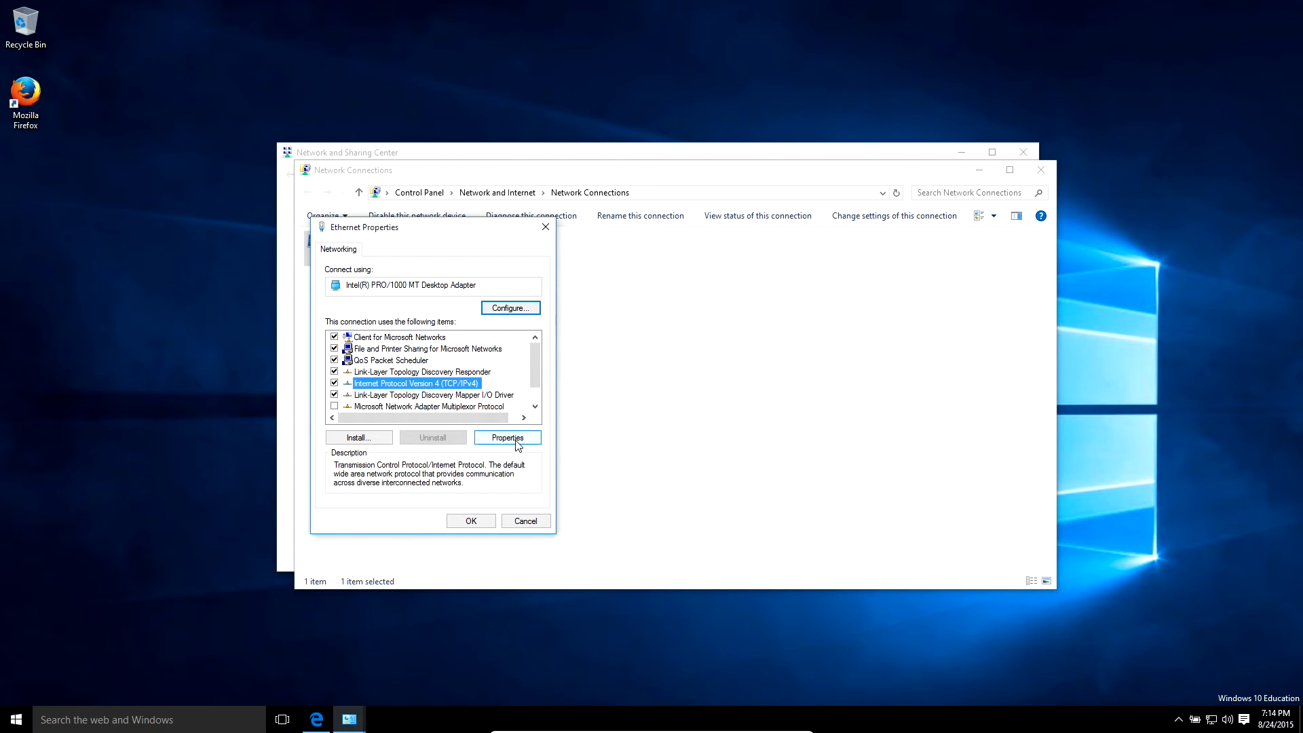
pyautogui.click(506, 437)
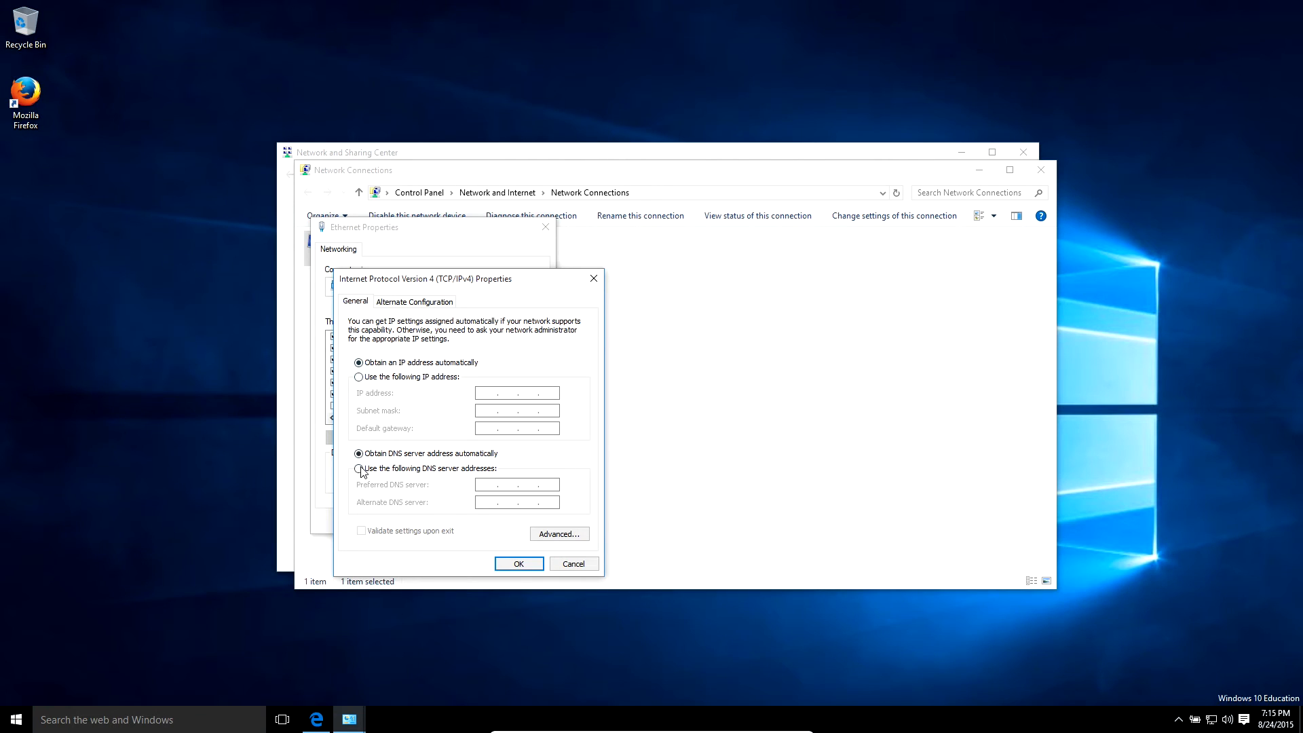
# Set preferred DNS to 8.8.8.8 manually and begin entering 8.8 as the alternate DNS.
pyautogui.click(358, 454)
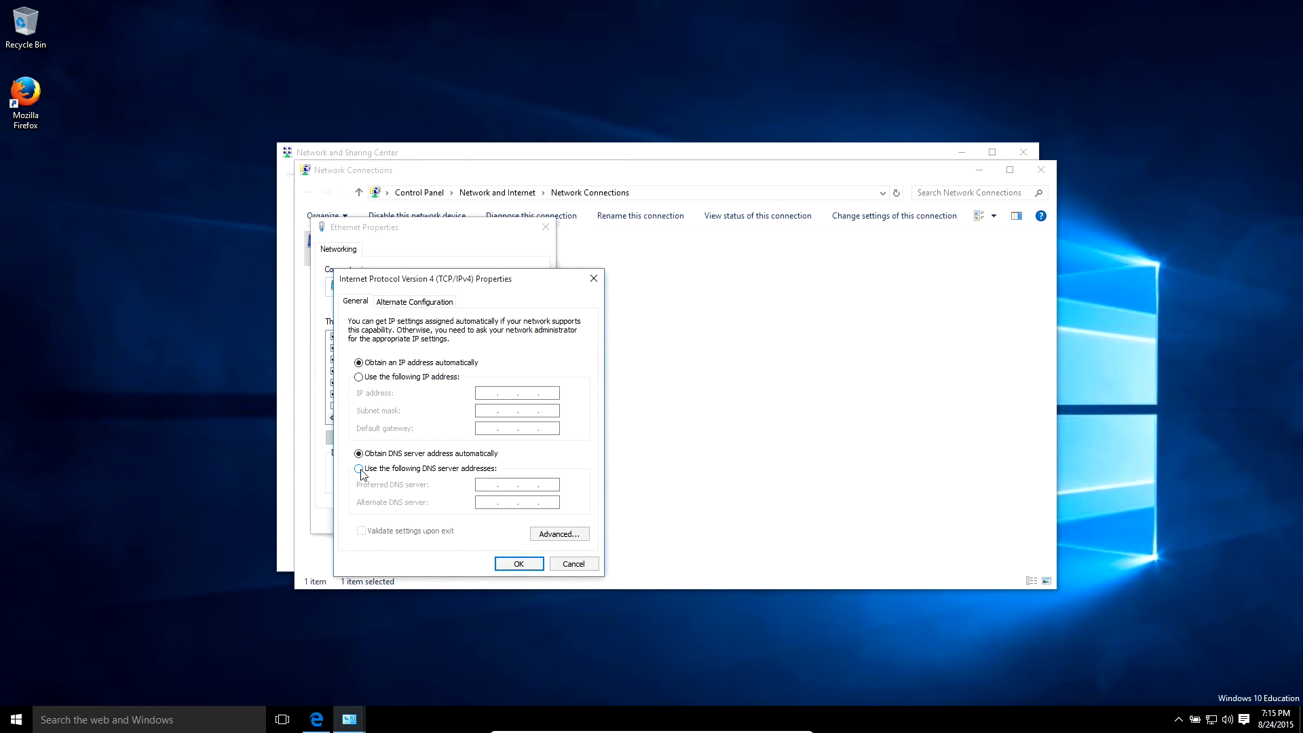
pyautogui.click(358, 468)
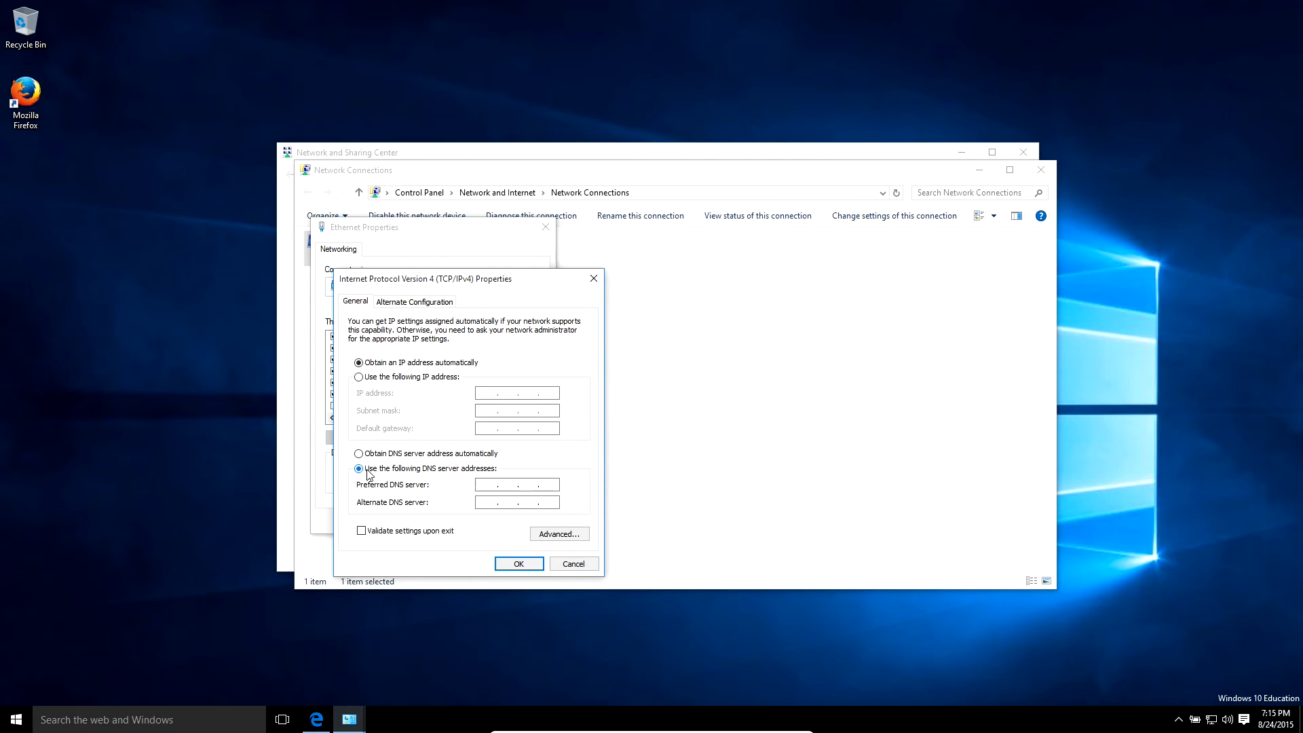
pyautogui.write('8 . . .')
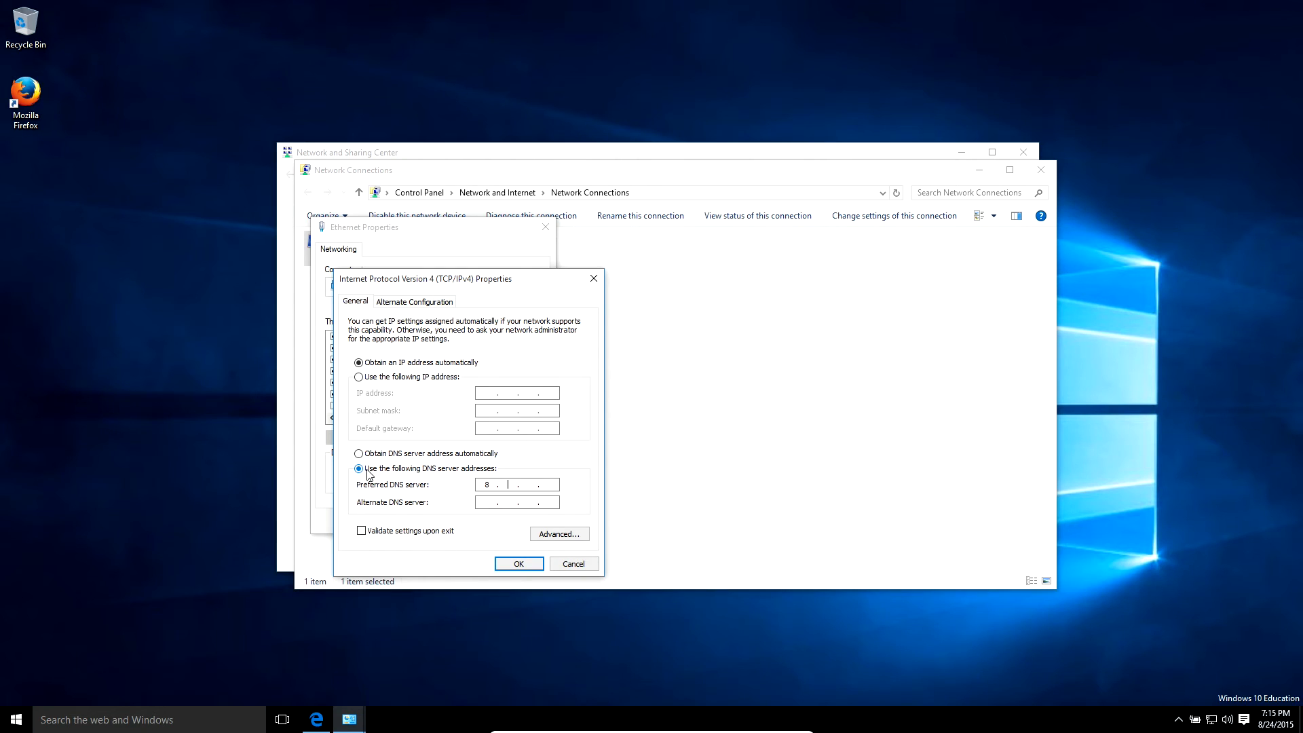
pyautogui.write('8.8')
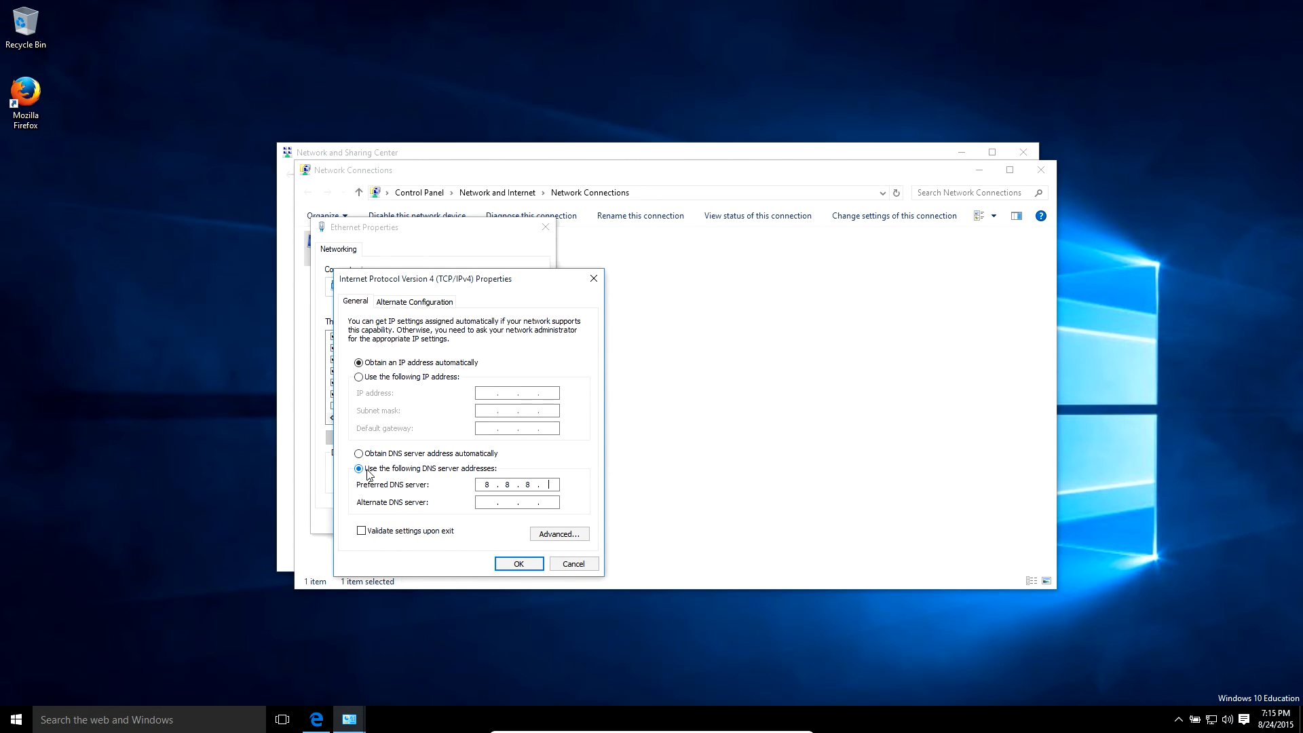
pyautogui.write('8')
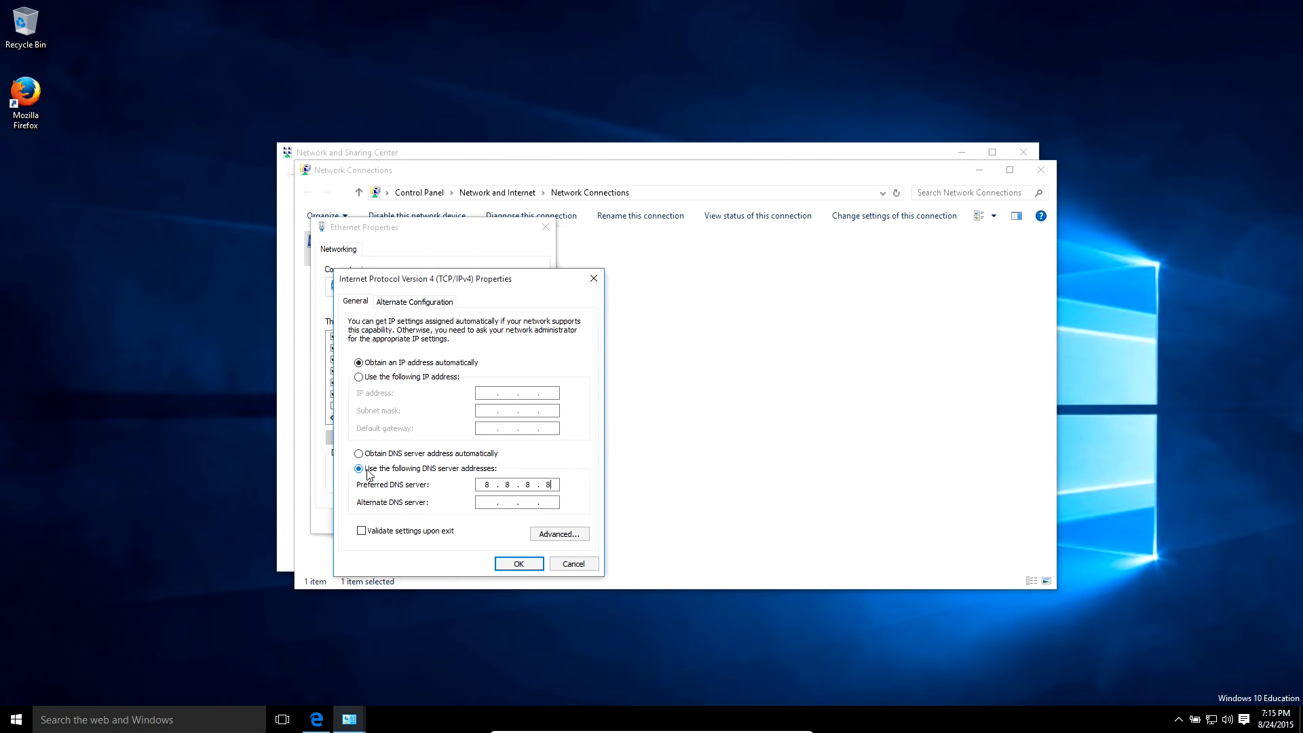
pyautogui.click(515, 502)
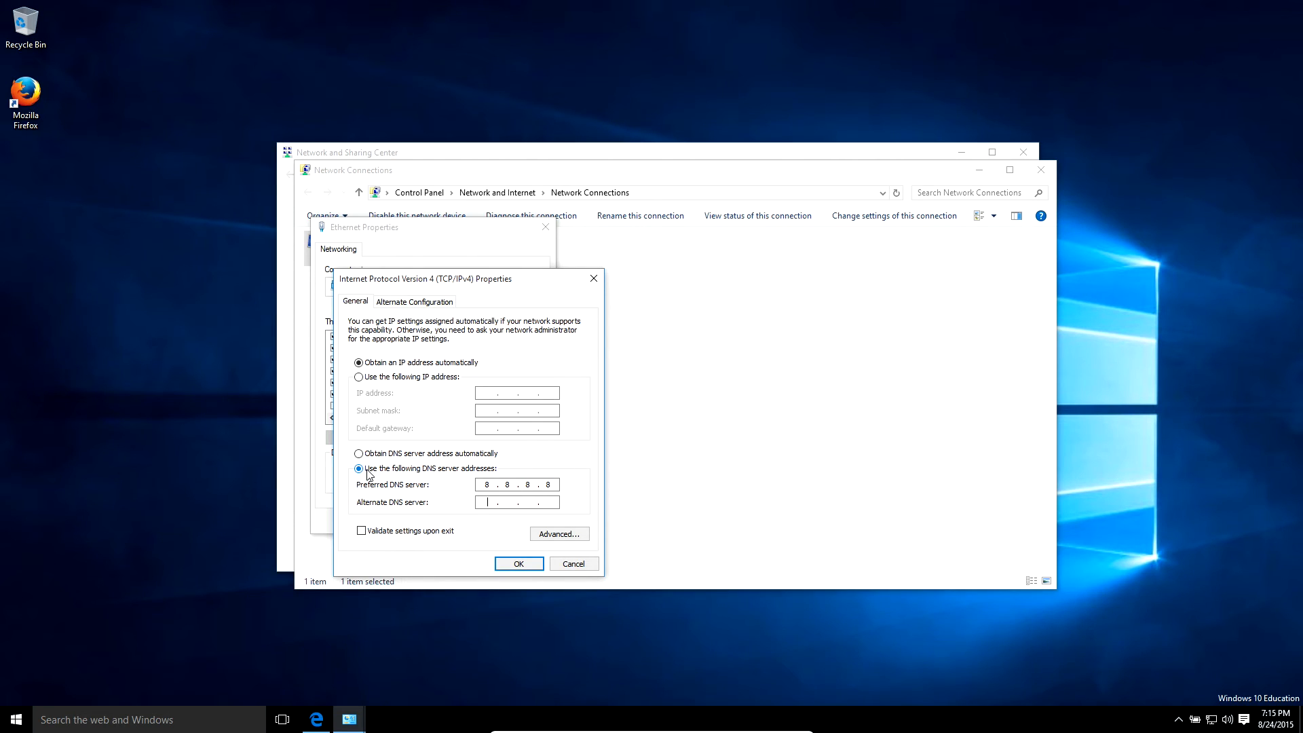
pyautogui.write('8.8')
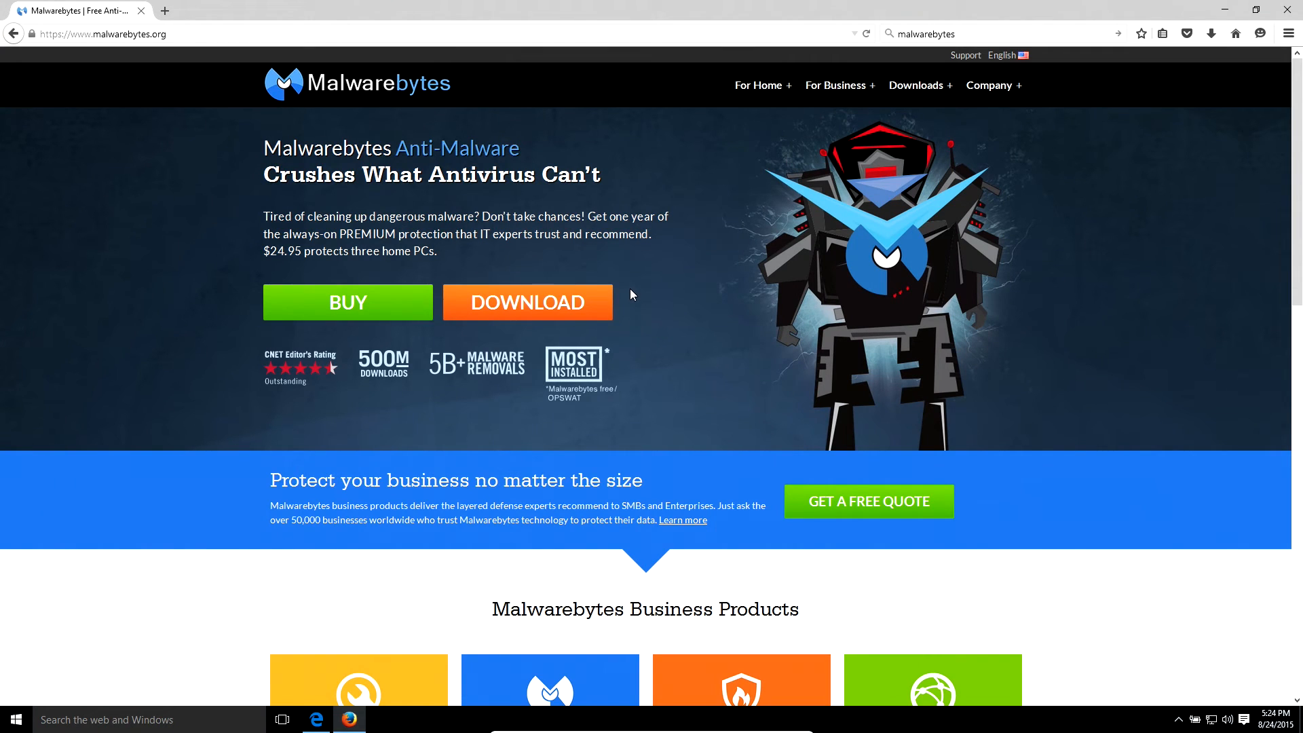
pyautogui.moveTo(1090, 6)
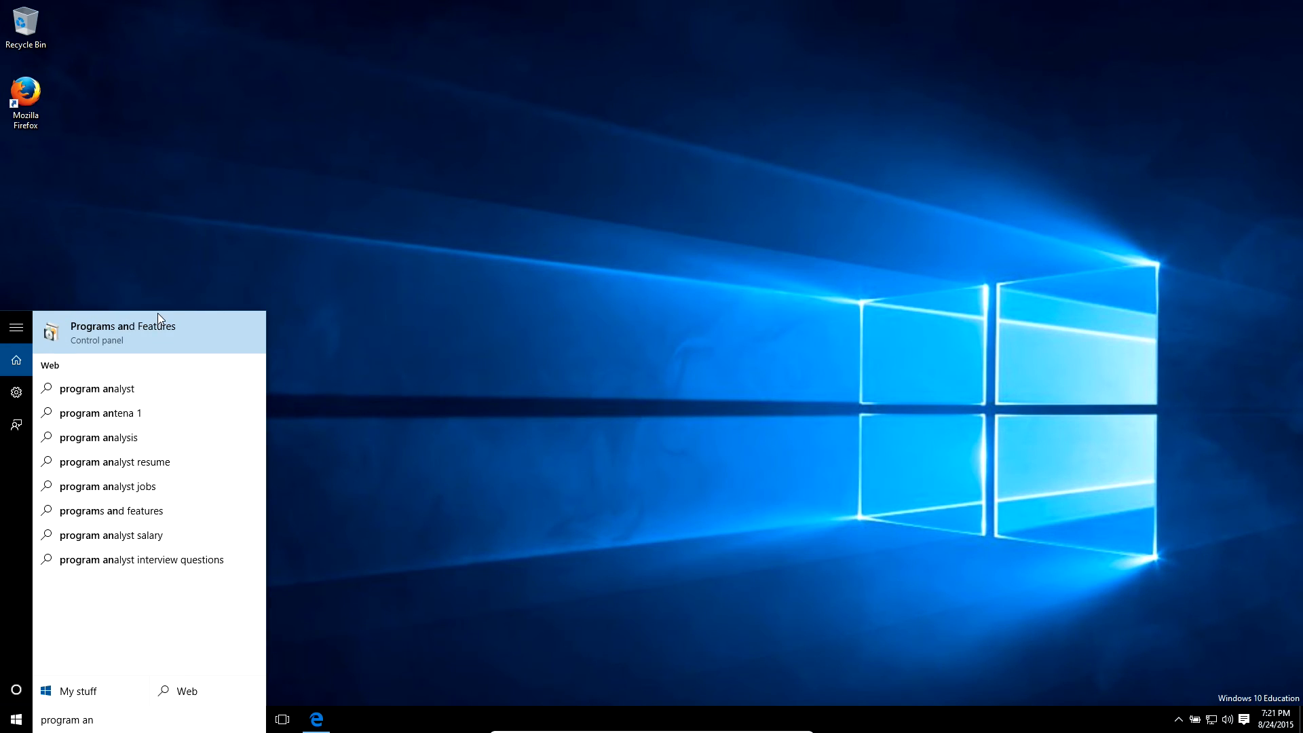
# Launch Programs and Features from the Start search results.
pyautogui.click(124, 331)
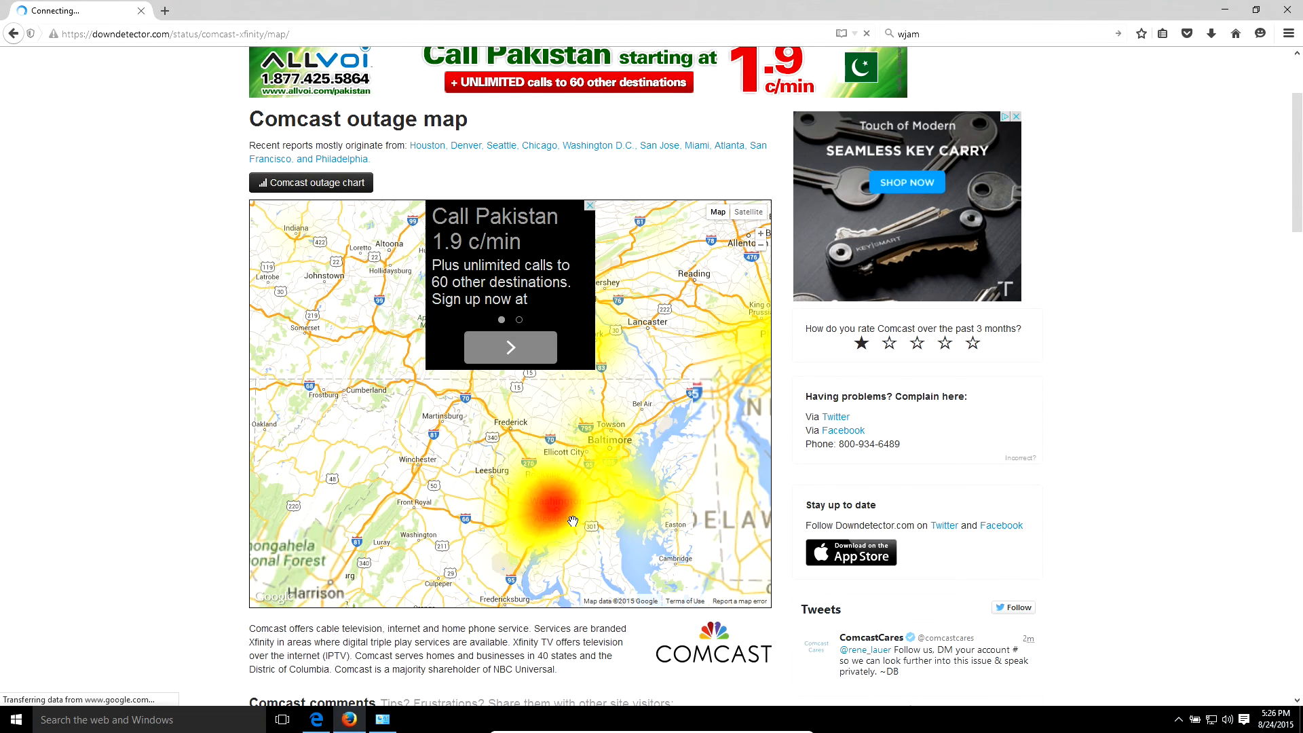
# Pan the Comcast outage map to examine the red hotspot near Washington D.C.
pyautogui.moveTo(572, 521); pyautogui.dragTo(532, 497)
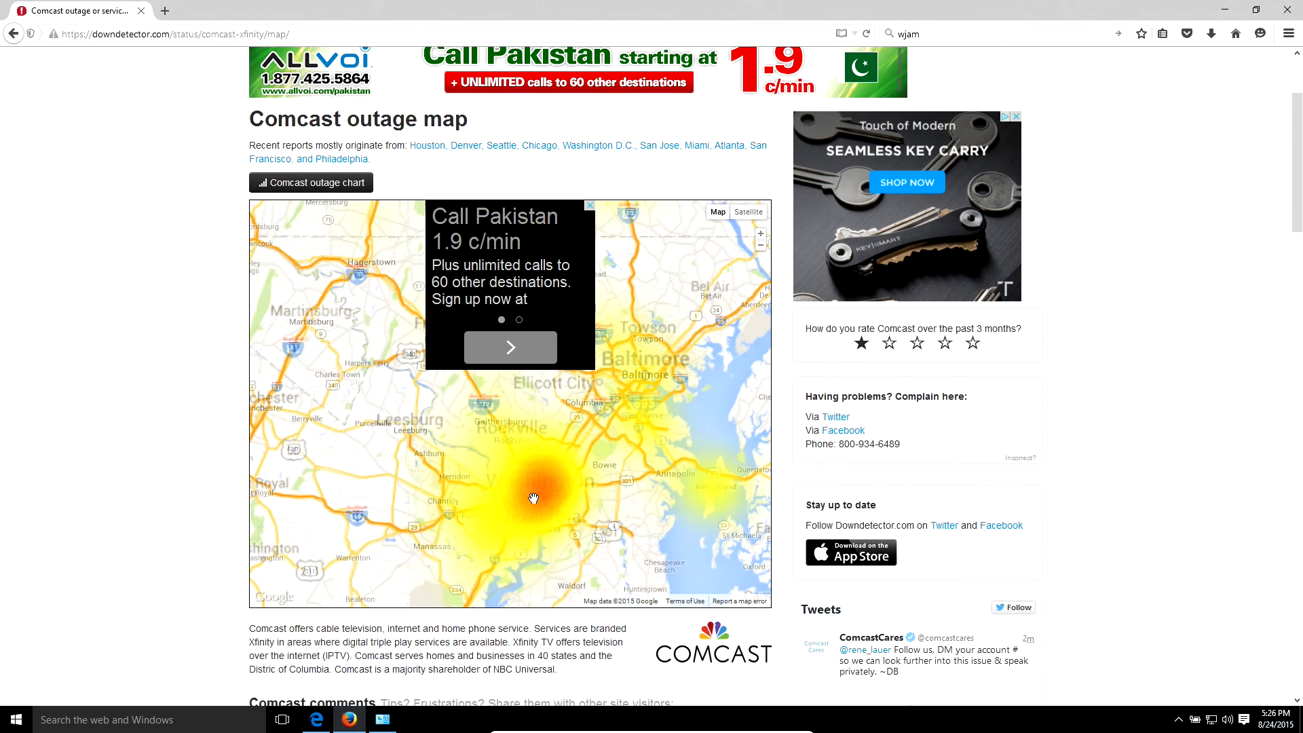
pyautogui.moveTo(534, 497); pyautogui.dragTo(583, 482)
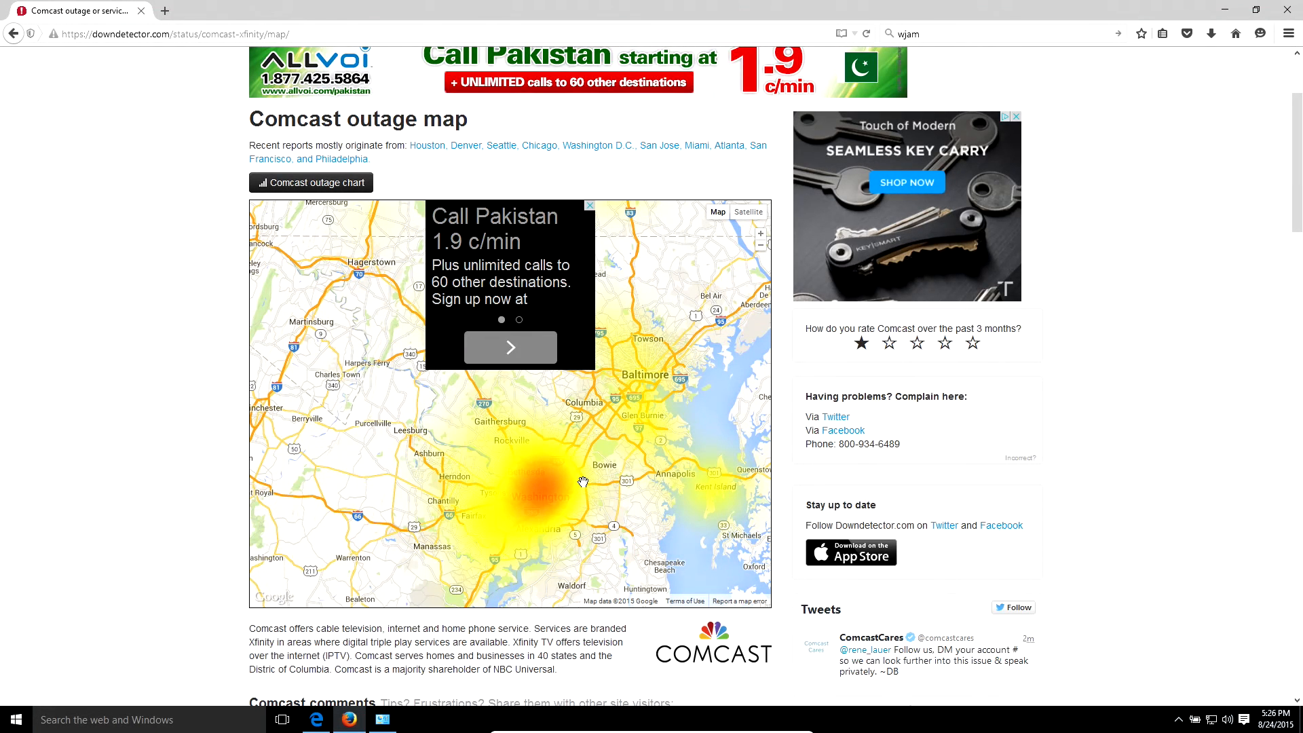
pyautogui.moveTo(608, 495)
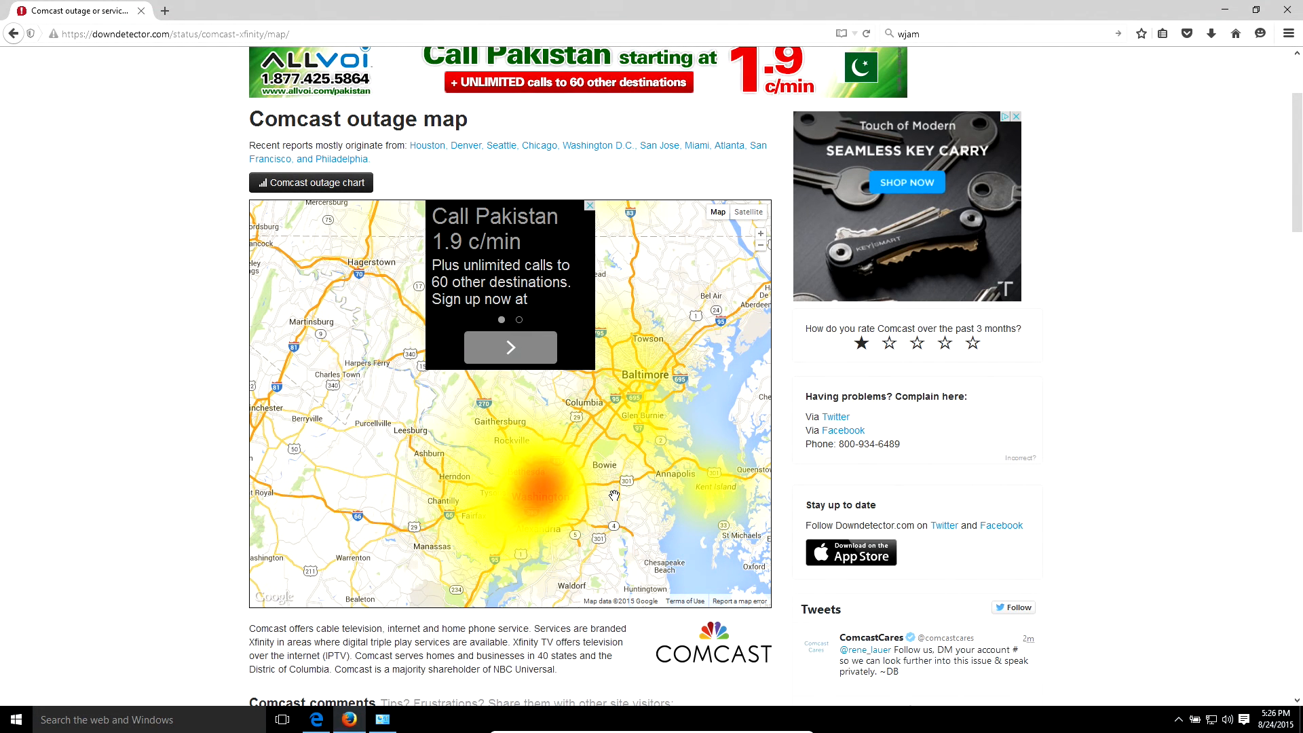
pyautogui.moveTo(684, 342)
pyautogui.write('is netflix down')
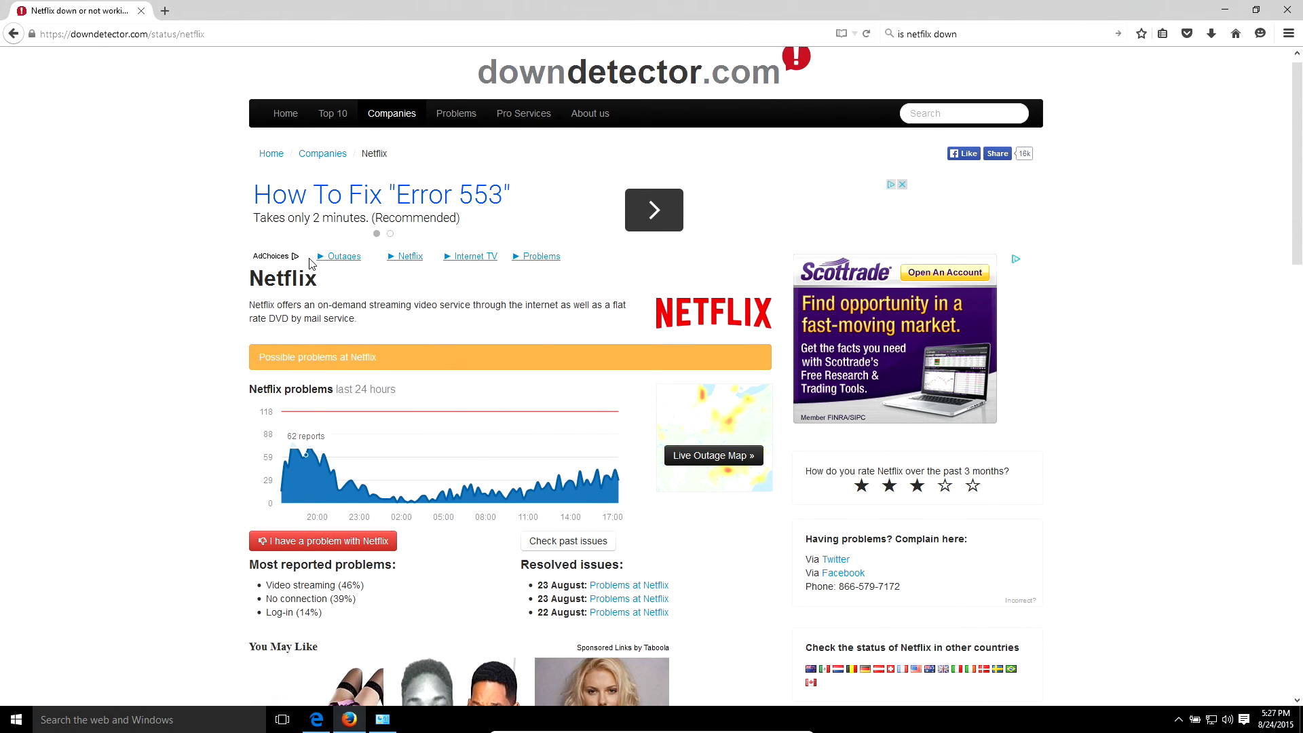
pyautogui.scroll(-3)
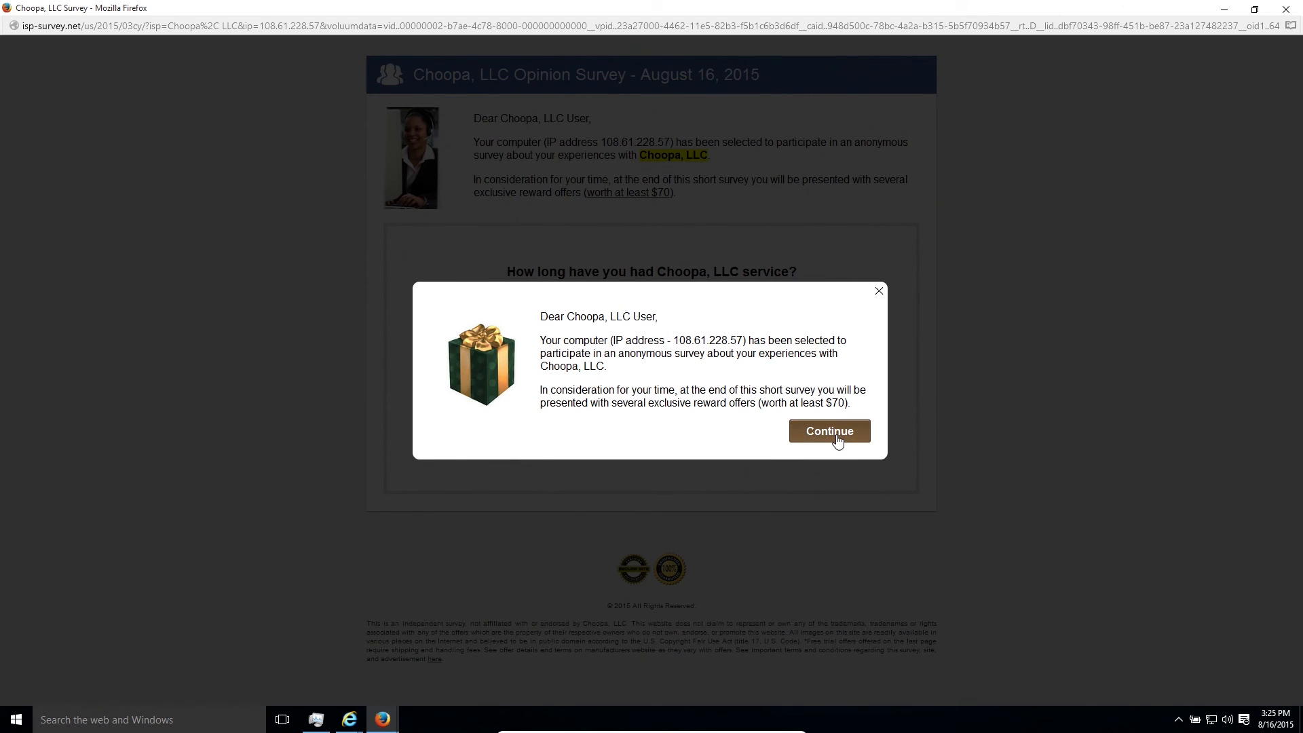
# Dismiss the survey popup, answer service length 'I'm Not Sure' and rate products 'Good'.
pyautogui.click(828, 430)
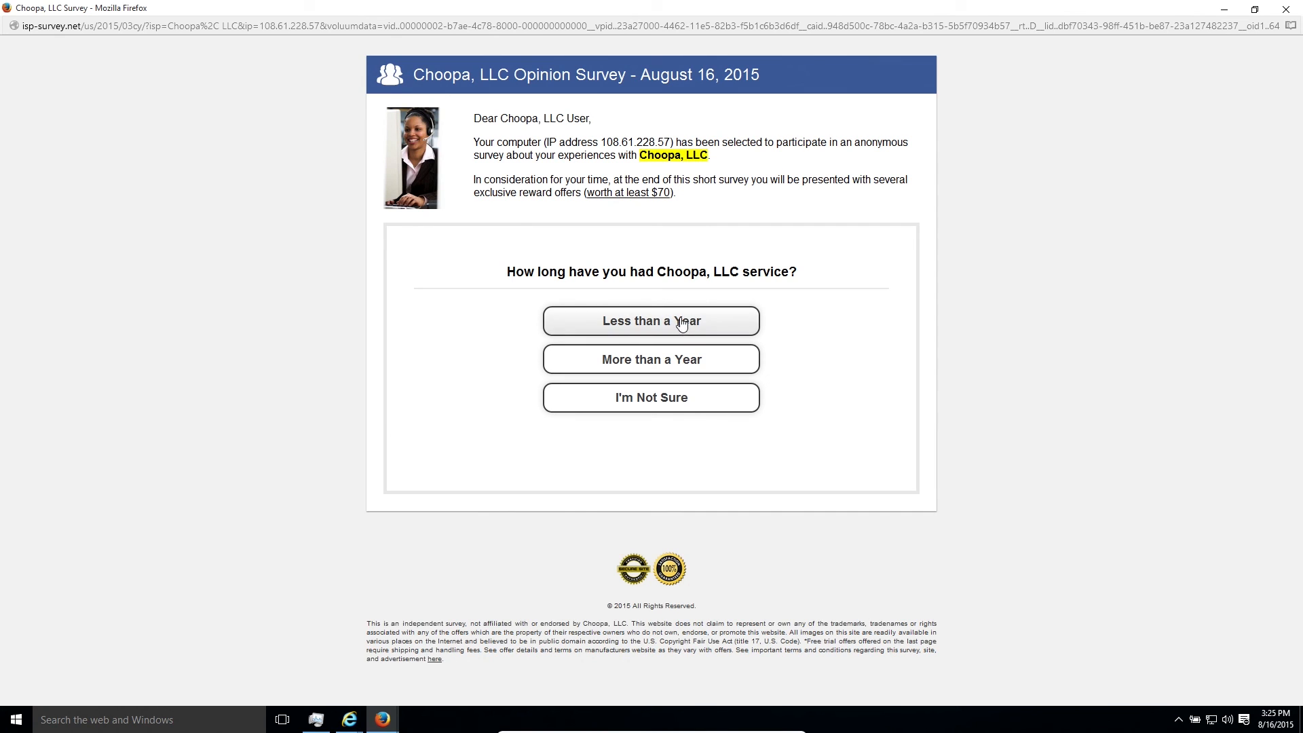
pyautogui.moveTo(511, 429)
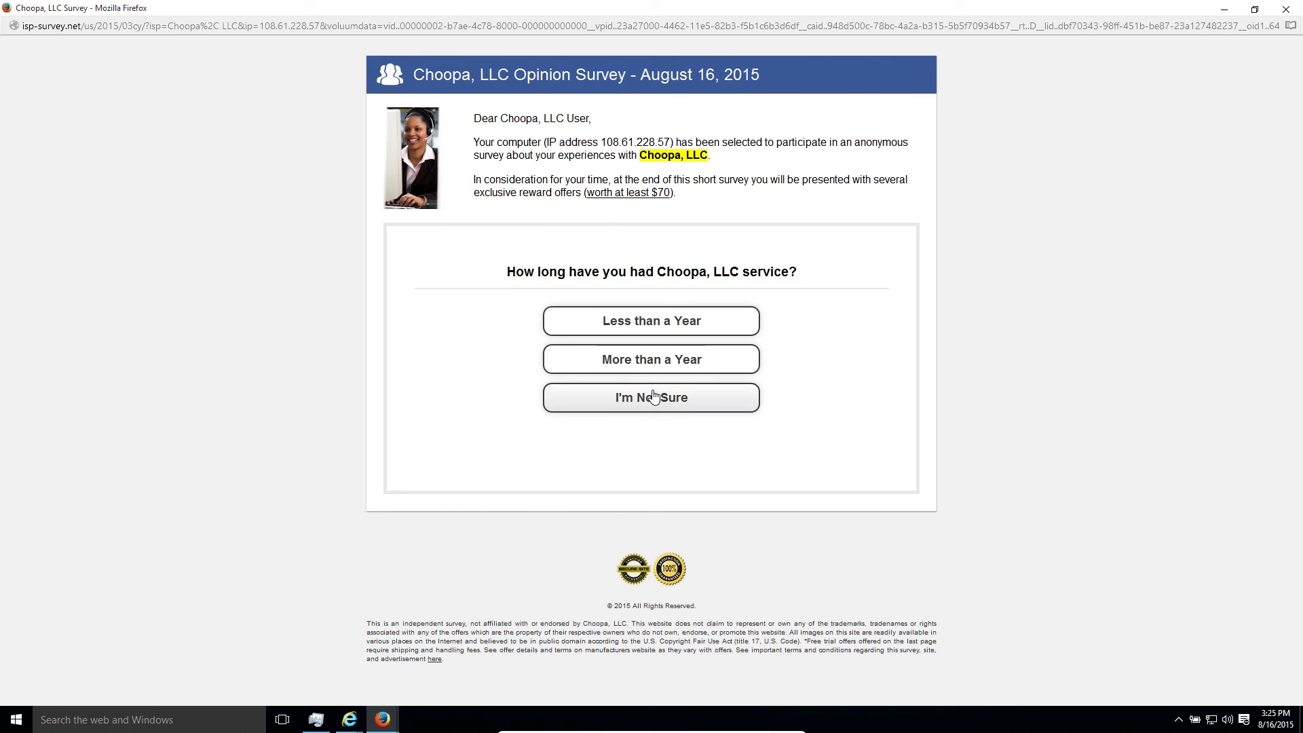
pyautogui.click(650, 398)
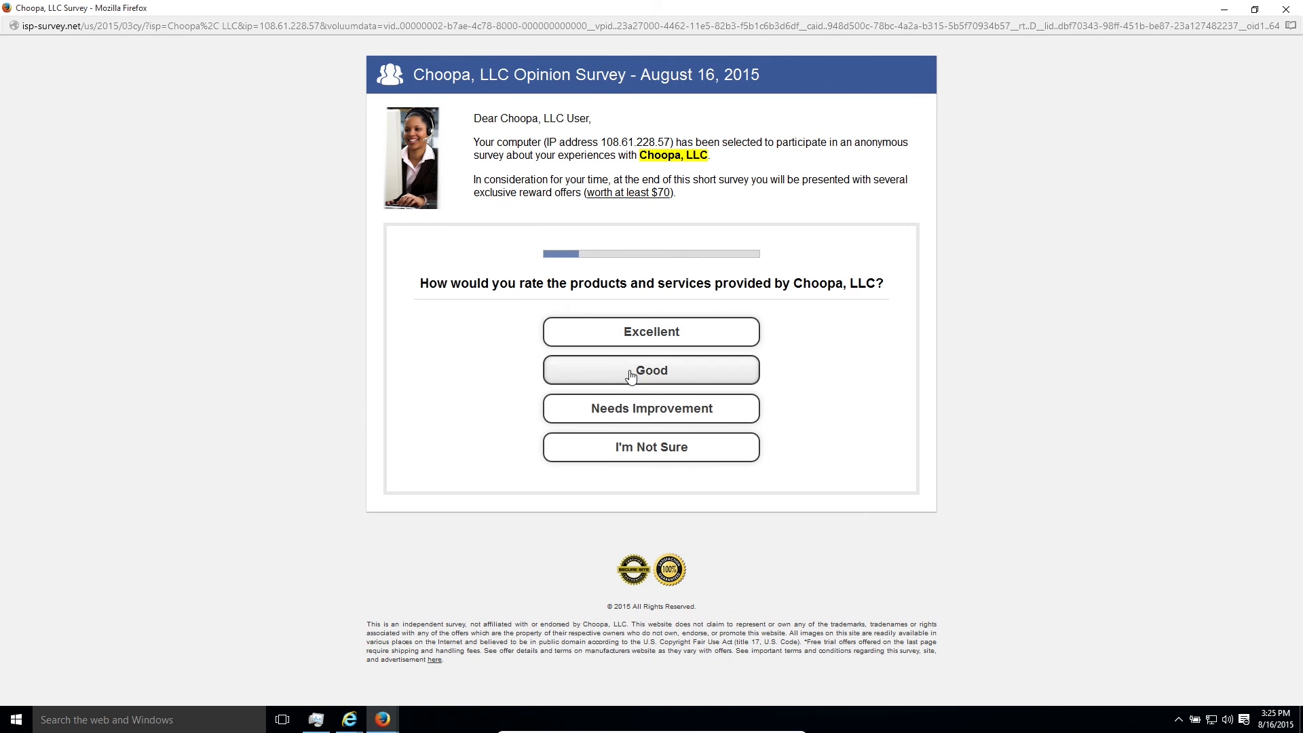
pyautogui.click(650, 369)
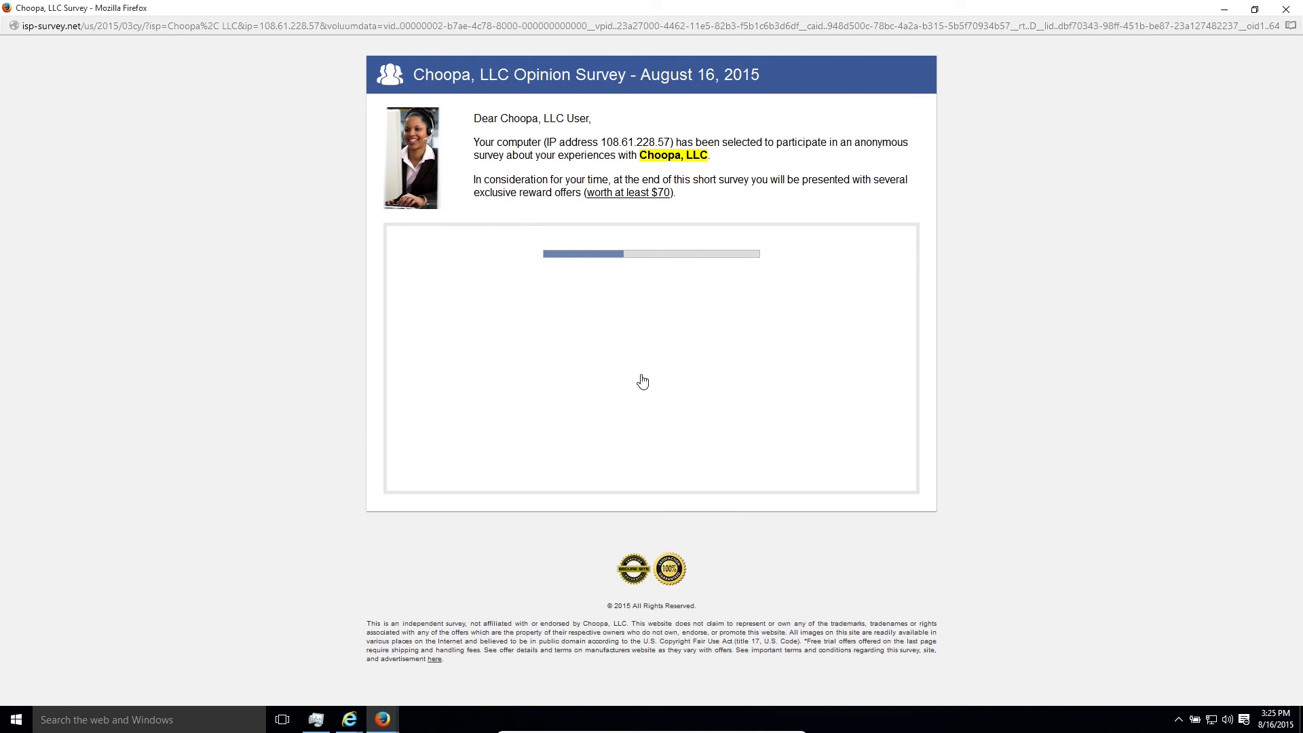